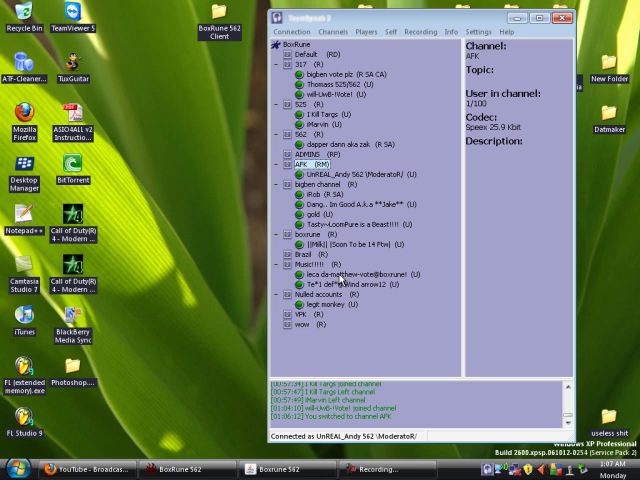
pyautogui.moveTo(399, 82)
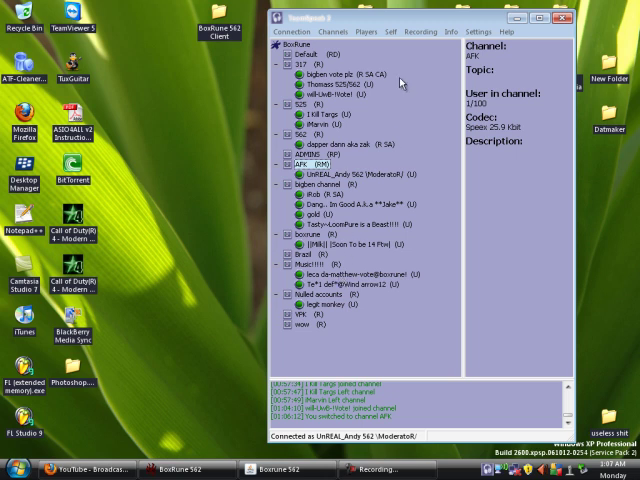
pyautogui.moveTo(420, 50)
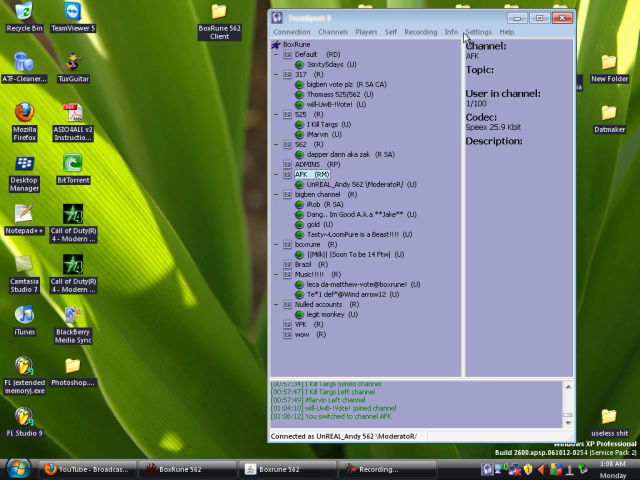
pyautogui.moveTo(339, 97)
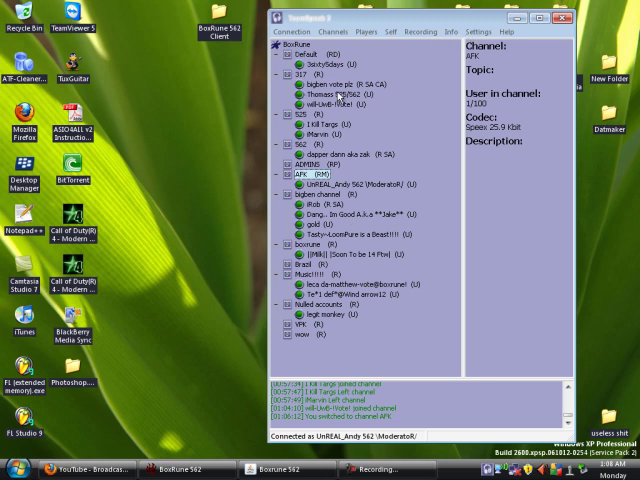
# - Open Sound Input/Output Settings from the Settings menu
pyautogui.click(476, 31)
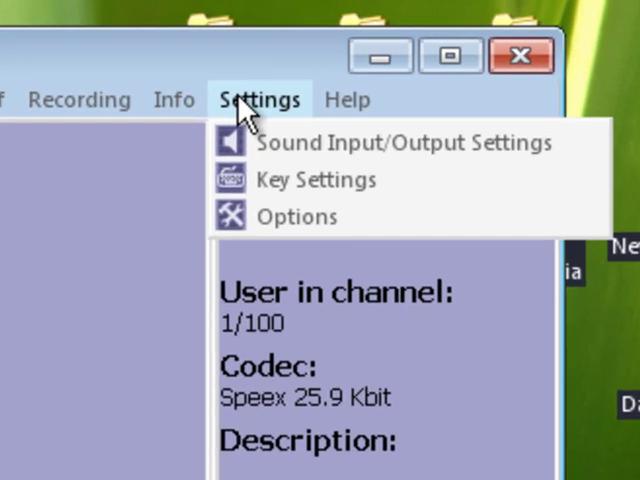
pyautogui.click(404, 142)
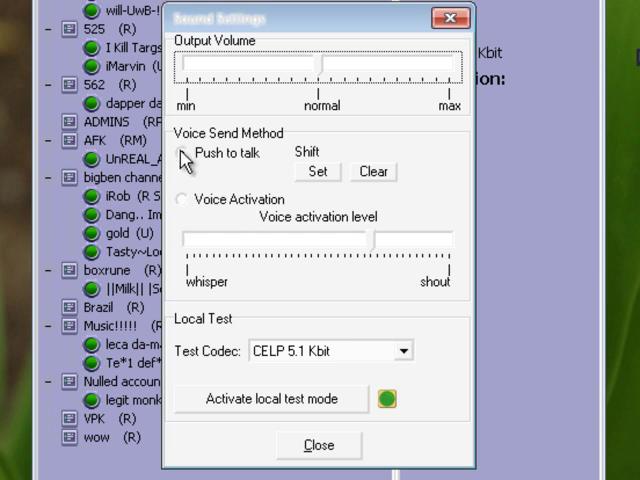
# - Select Push to talk and start assigning Shift as the talk key
pyautogui.click(181, 152)
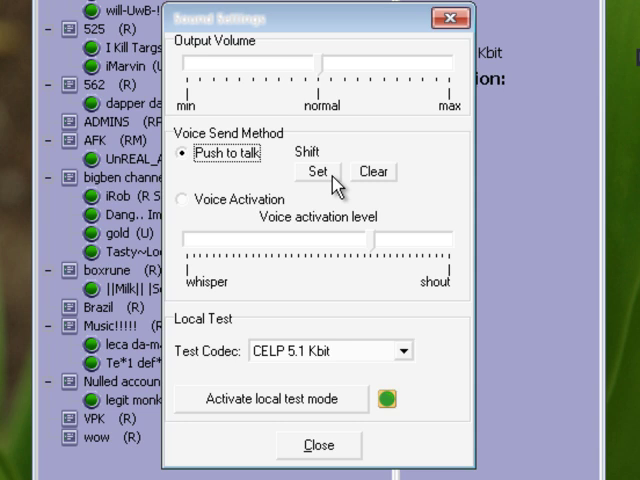
pyautogui.click(317, 171)
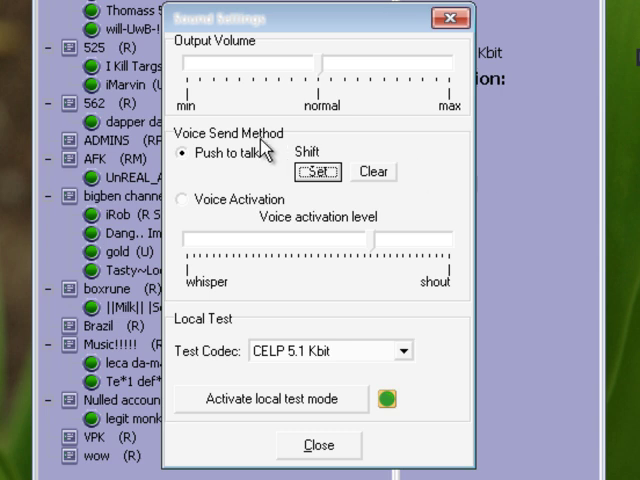
pyautogui.moveTo(305, 135)
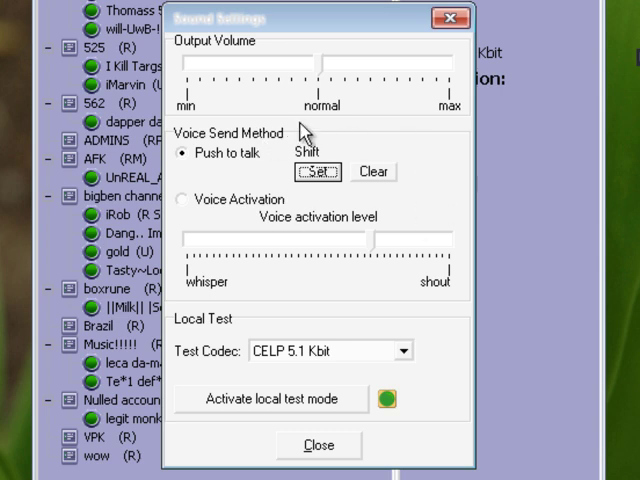